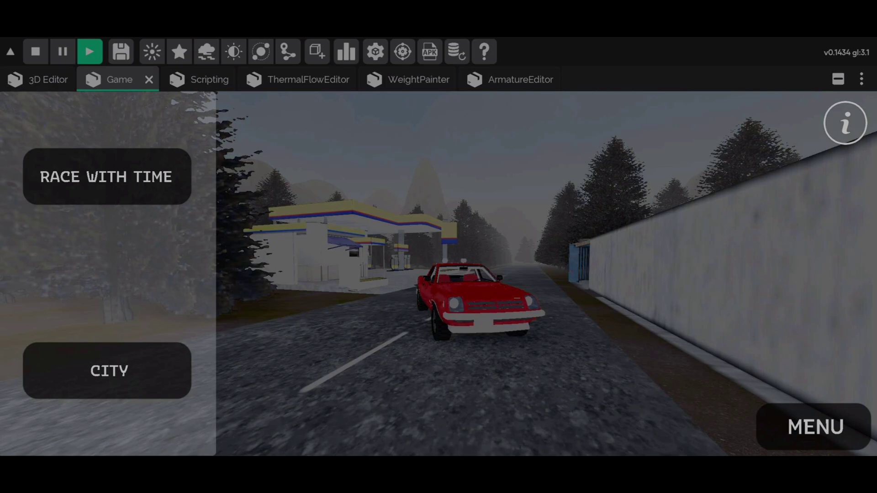
- Start the CITY free-driving mode so the level loads with the yellow car in its garage
{"action": "left_click", "coordinate": [107, 176]}
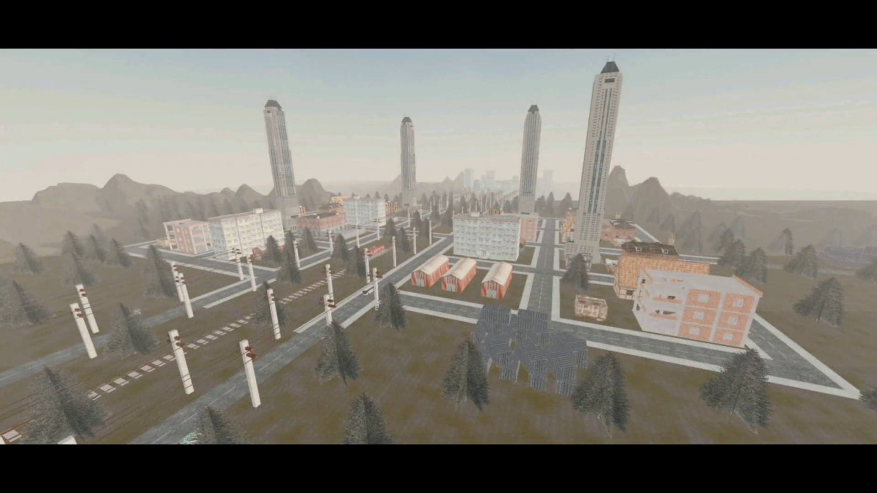
{"action": "left_click", "coordinate": [93, 51]}
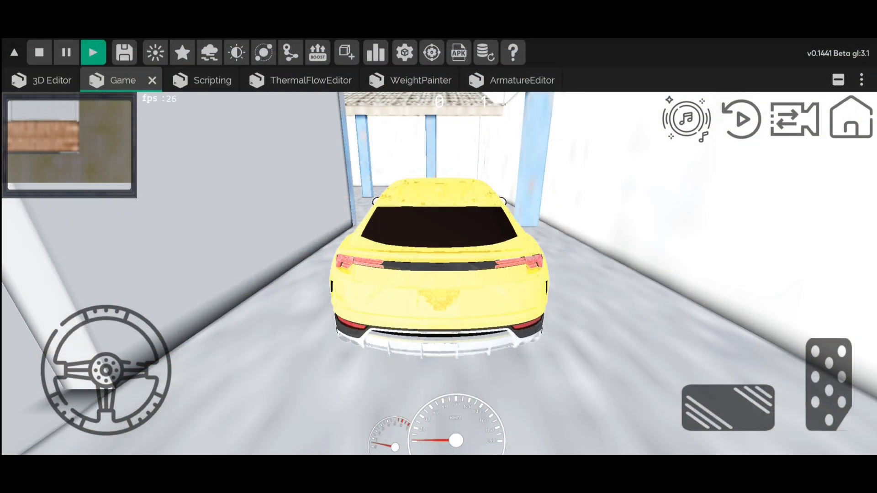